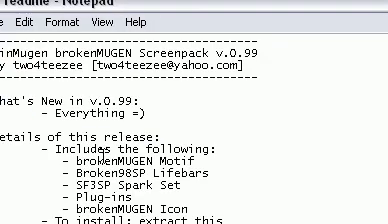
# Scroll through the MUGEN folder to reach the data folder's contents, including mugen.cfg
pyautogui.scroll(-3)
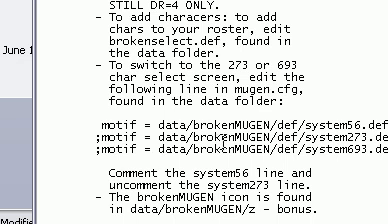
pyautogui.scroll(-3)
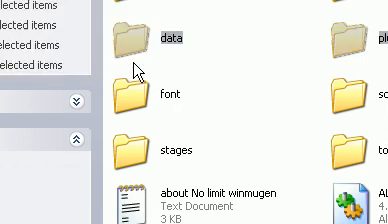
# Scroll through the data folder and open the def folder with the credits and gameover files
pyautogui.scroll(3)
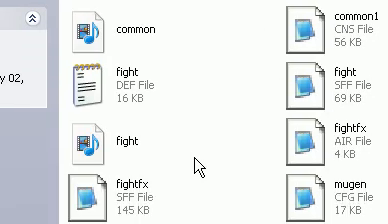
pyautogui.scroll(-3)
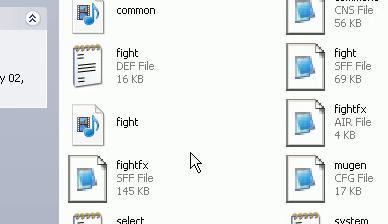
pyautogui.scroll(-3)
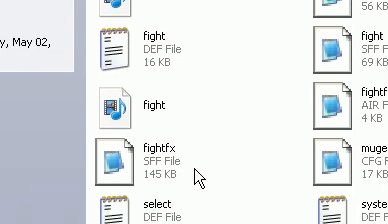
pyautogui.scroll(-3)
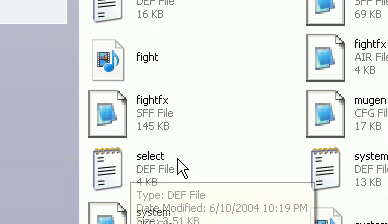
pyautogui.scroll(-3)
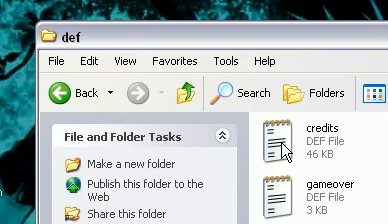
# Open brokenMUGEN to view the system56, system273 and system693 def files, then return to data
pyautogui.scroll(-3)
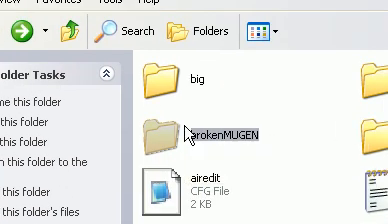
pyautogui.doubleClick(214, 128)
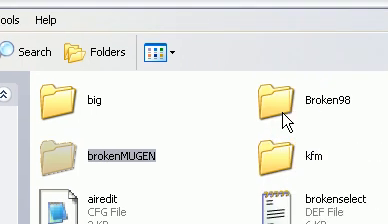
pyautogui.scroll(-3)
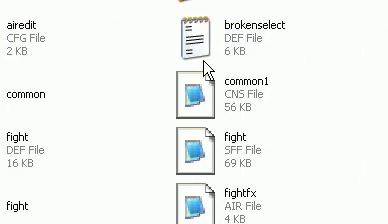
pyautogui.scroll(3)
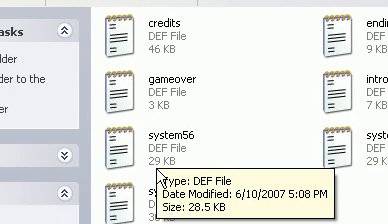
pyautogui.scroll(-3)
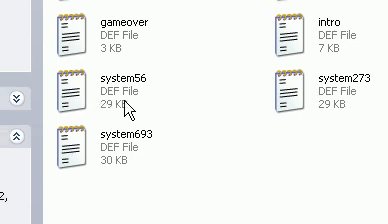
pyautogui.scroll(3)
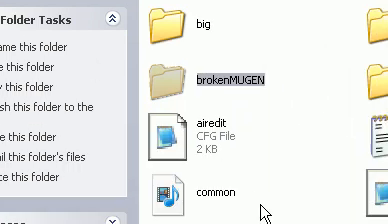
pyautogui.scroll(-3)
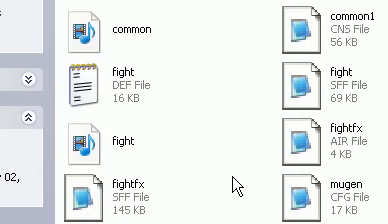
pyautogui.scroll(-3)
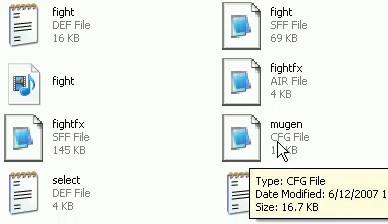
pyautogui.scroll(-3)
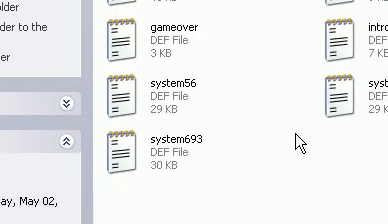
# Scroll mugen.cfg to the motif section and semicolon-comment the three brokenMUGEN system lines
pyautogui.scroll(3)
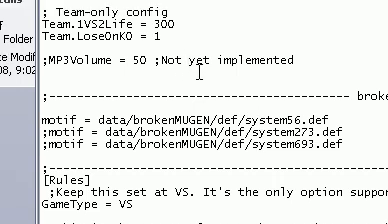
pyautogui.scroll(-3)
pyautogui.write(';')
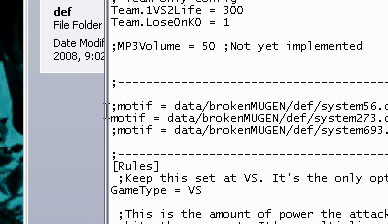
pyautogui.scroll(-3)
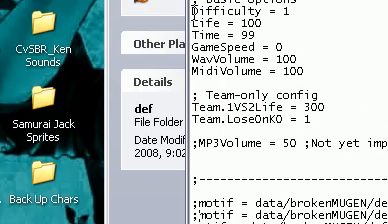
pyautogui.scroll(-3)
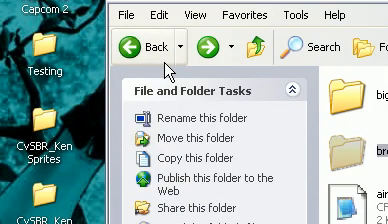
# Scroll the data folder to locate brokenMUGEN and brokenselect.def
pyautogui.scroll(-3)
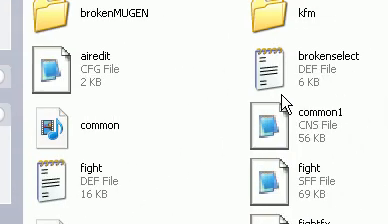
pyautogui.scroll(-3)
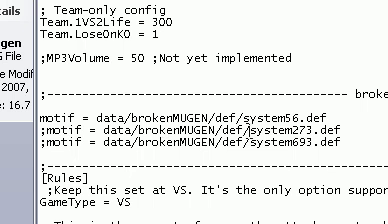
# Uncomment the system56.def motif line, keeping system273 and system693 commented out
pyautogui.scroll(-3)
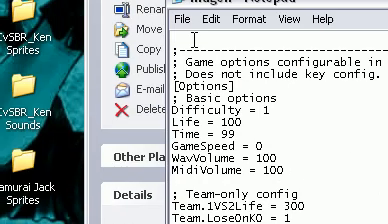
pyautogui.scroll(-3)
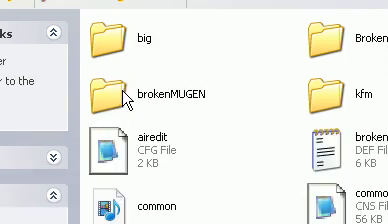
# Paste randomselect lines under [Characters] in brokenselect.def and begin a kfm line
pyautogui.scroll(-3)
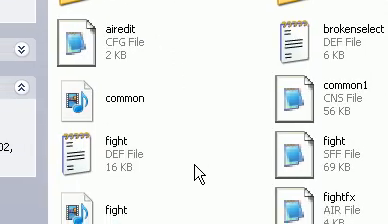
pyautogui.scroll(-3)
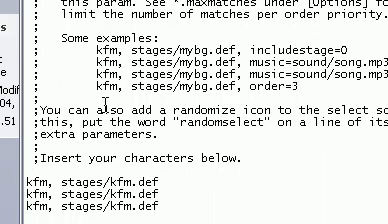
pyautogui.scroll(-3)
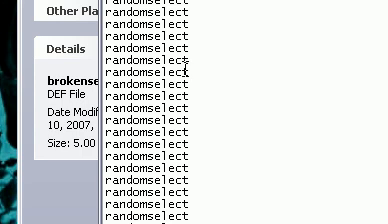
pyautogui.scroll(-3)
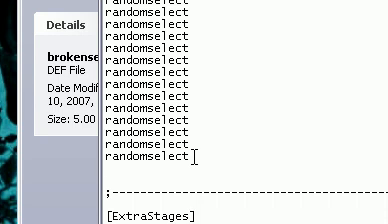
pyautogui.write('kfm')
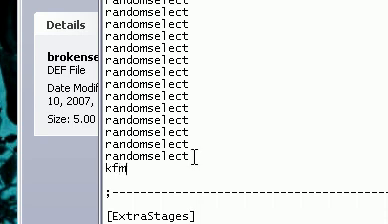
pyautogui.write(',')
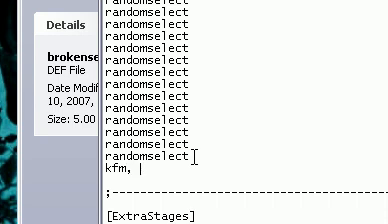
pyautogui.write('random')
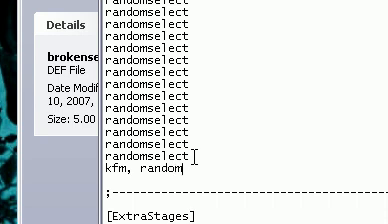
pyautogui.scroll(-3)
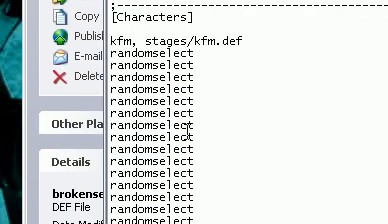
# Add 'kfm, stages/kfm.def' above the randomselect slots and under ExtraStages, then save
pyautogui.scroll(-3)
pyautogui.write('k')
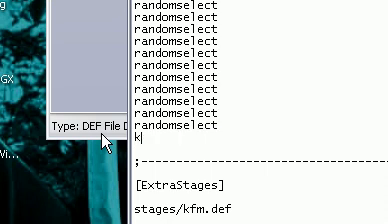
pyautogui.write('fm, ran')
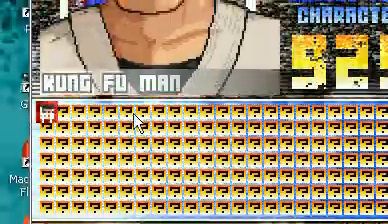
# Run mugen.exe and scroll the select screen's Kung Fu Man and random-select slot grid
pyautogui.scroll(-3)
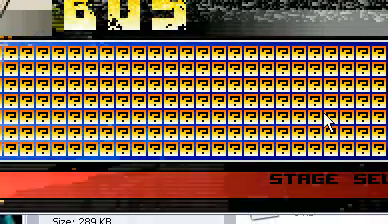